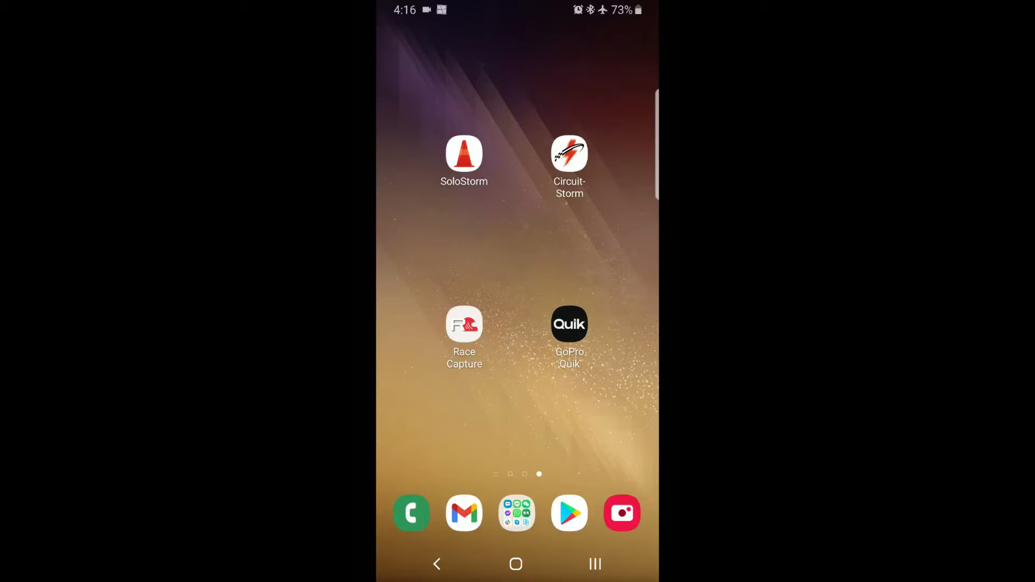
- Launch GoPro Quik and start the Connect Your GoPro flow to reach the camera model list
left_click(568, 325)
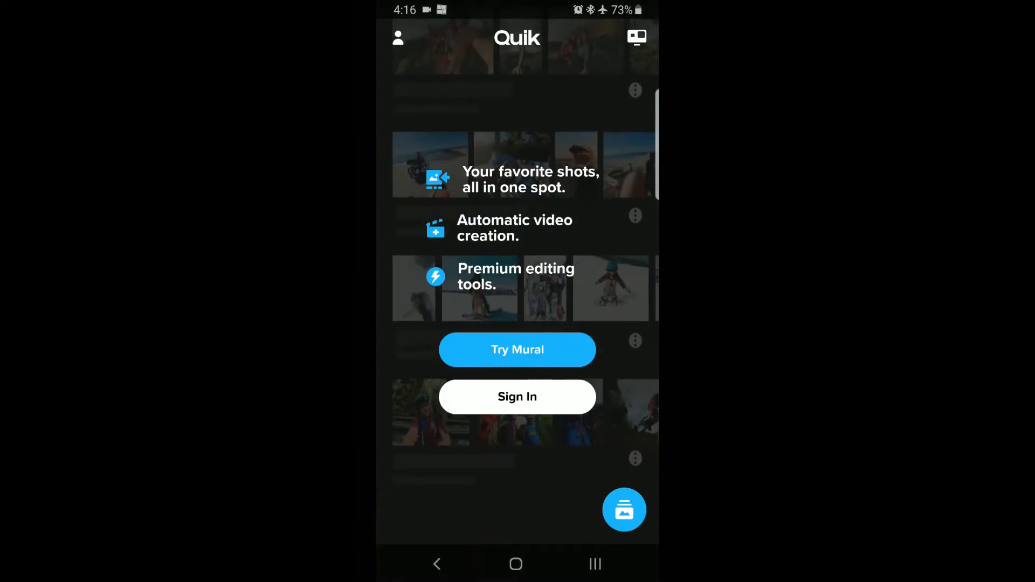
scroll("down", 3)
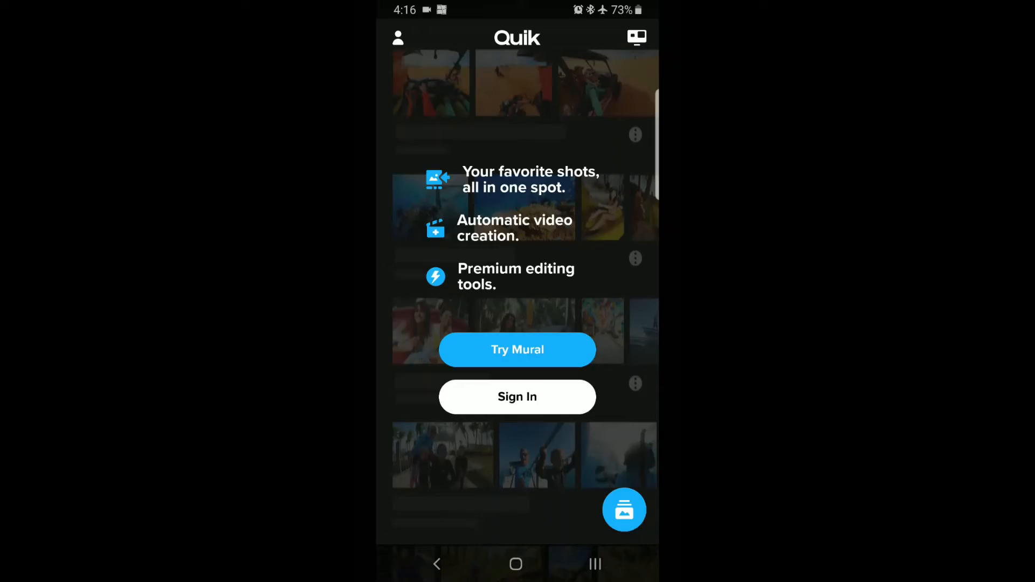
left_click(636, 37)
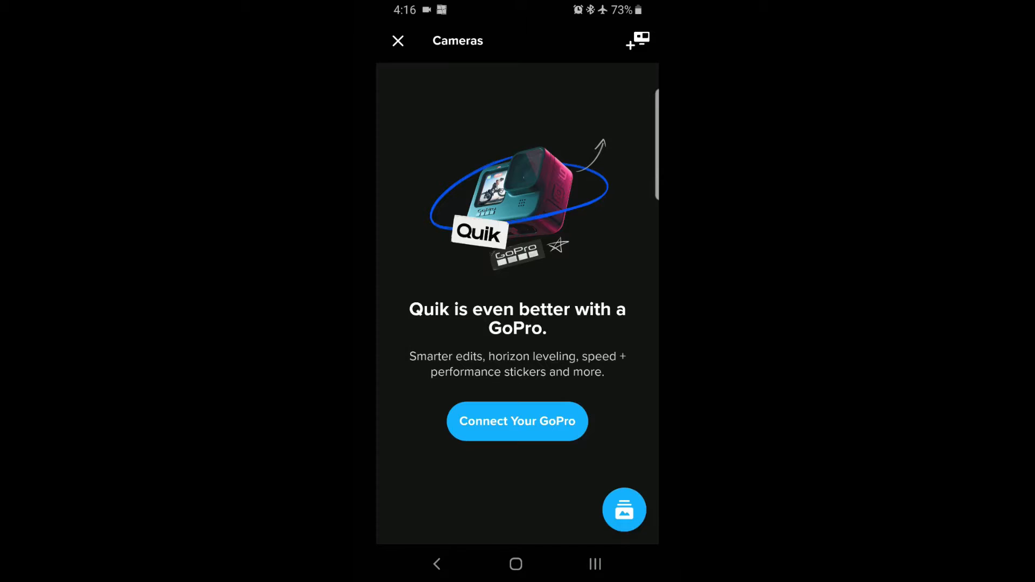
left_click(517, 421)
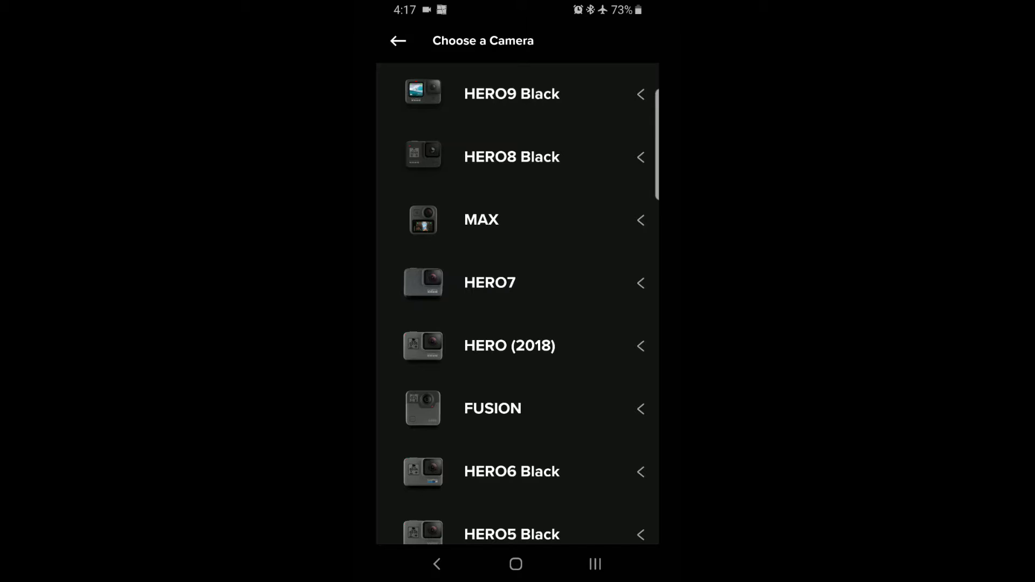
- Choose HERO8 Black as the model and continue past the pairing-mode instructions
left_click(511, 93)
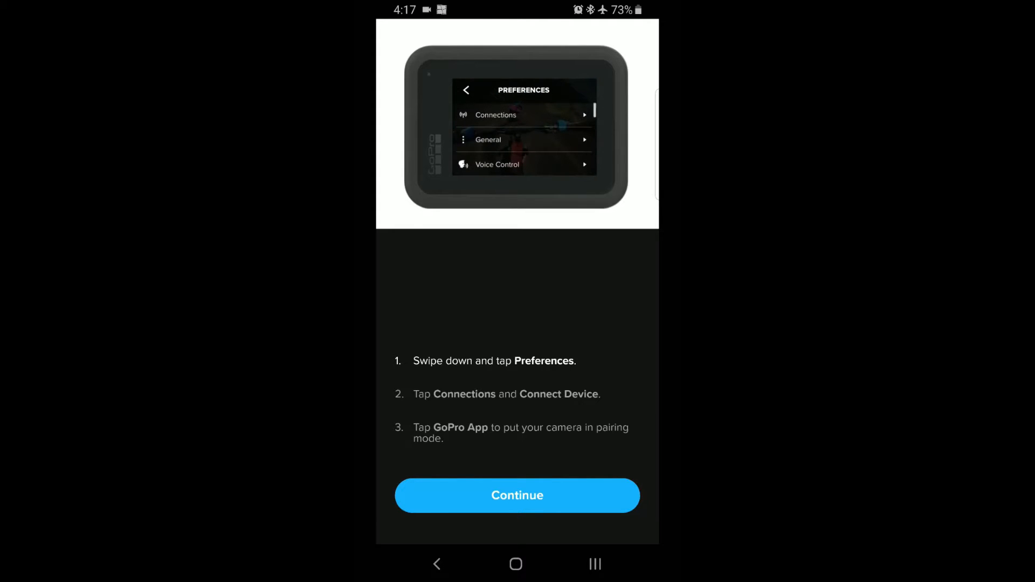
left_click(516, 494)
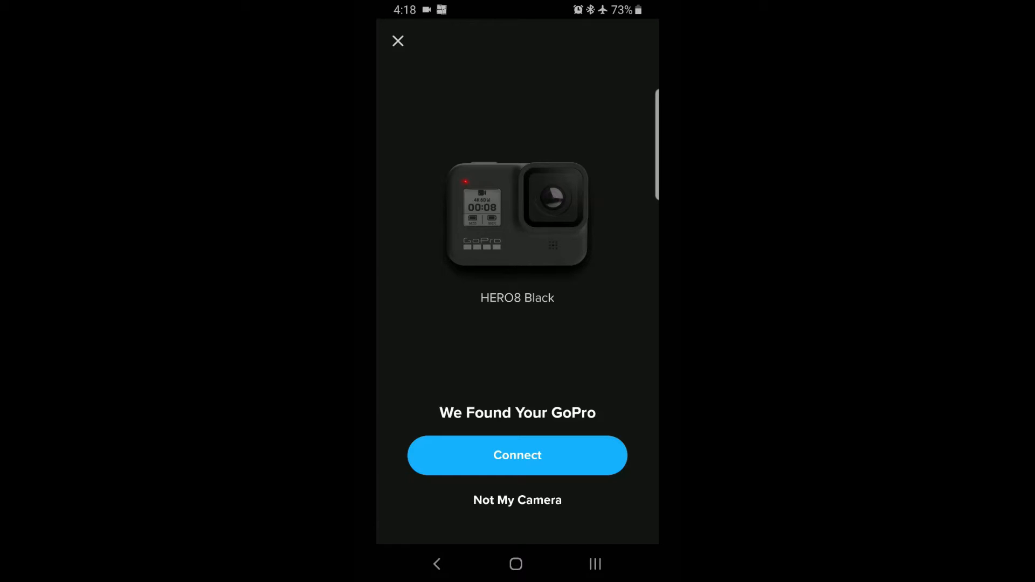
- Connect the found HERO8 Black, accept Bluetooth pairing with GoPro 2605, and keep its current name
left_click(516, 455)
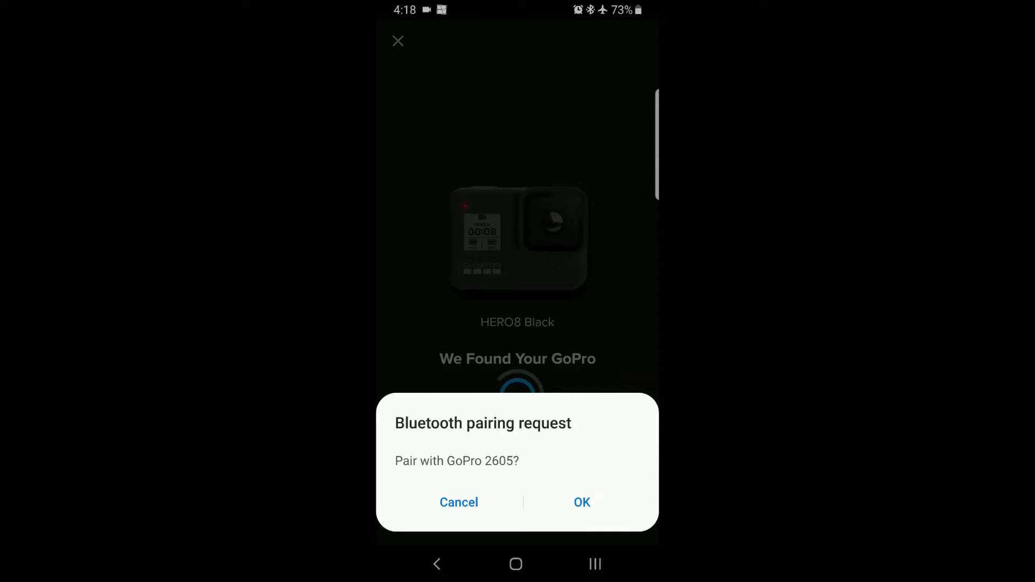
left_click(581, 502)
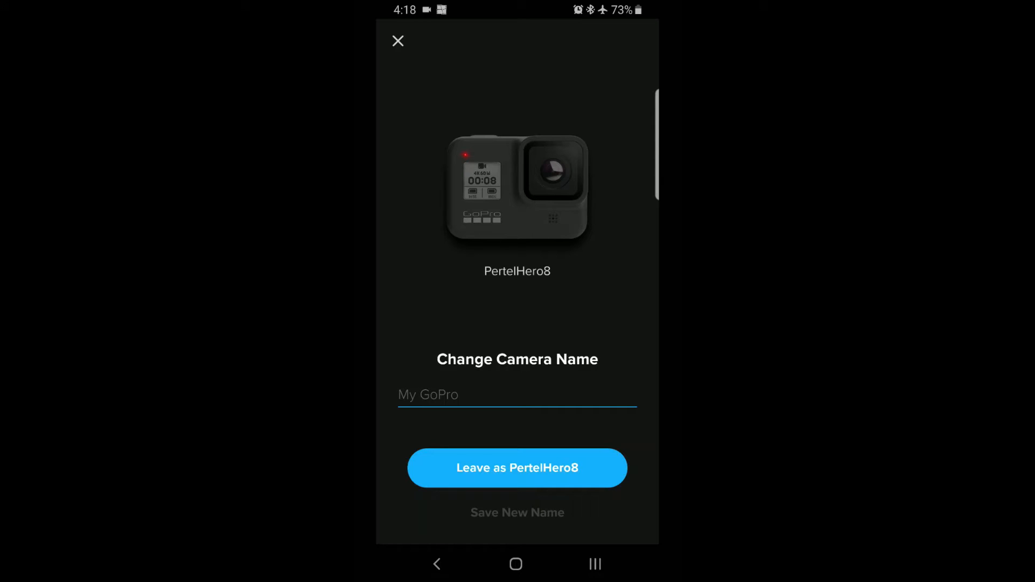
left_click(516, 466)
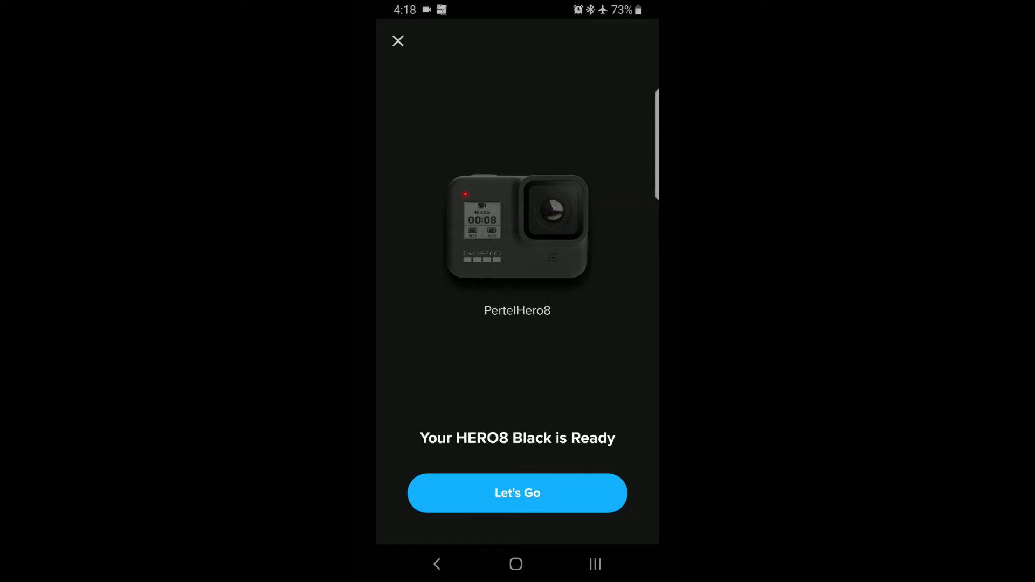
left_click(516, 493)
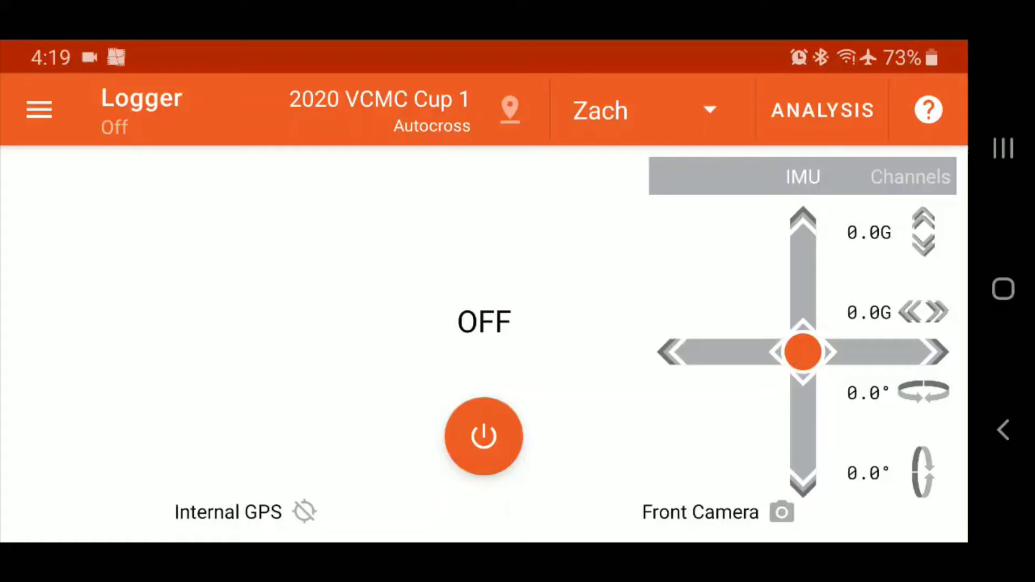
- Navigate SoloStorm's settings to Video Capture and Analysis and reach Wi-Fi Camera Settings
left_click(38, 109)
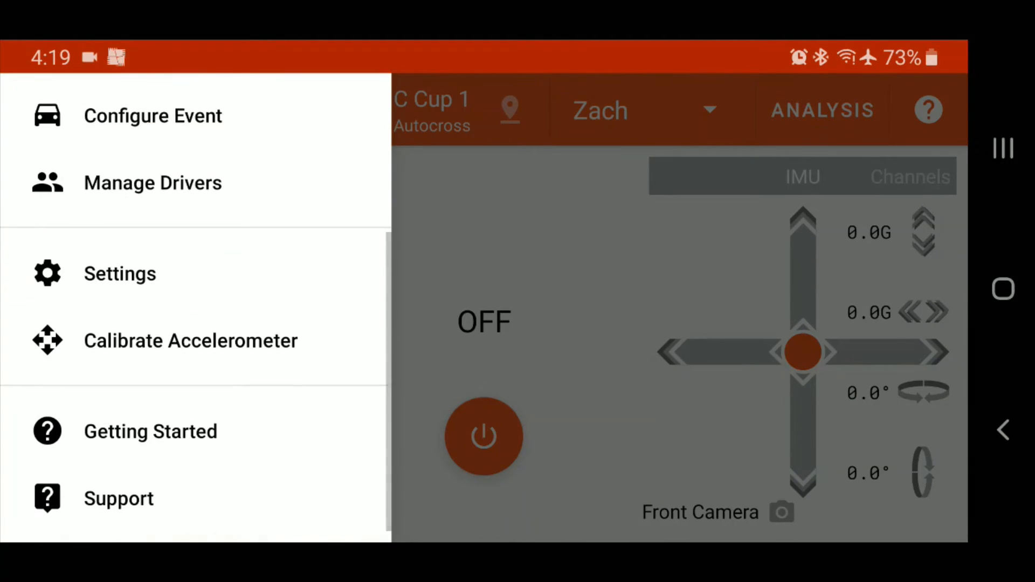
left_click(119, 273)
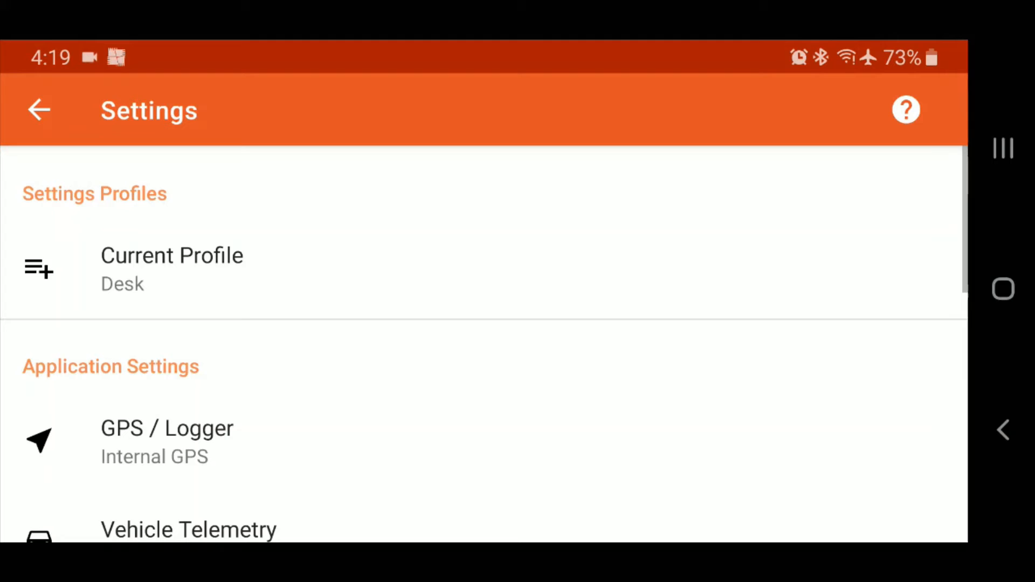
scroll("down", 3)
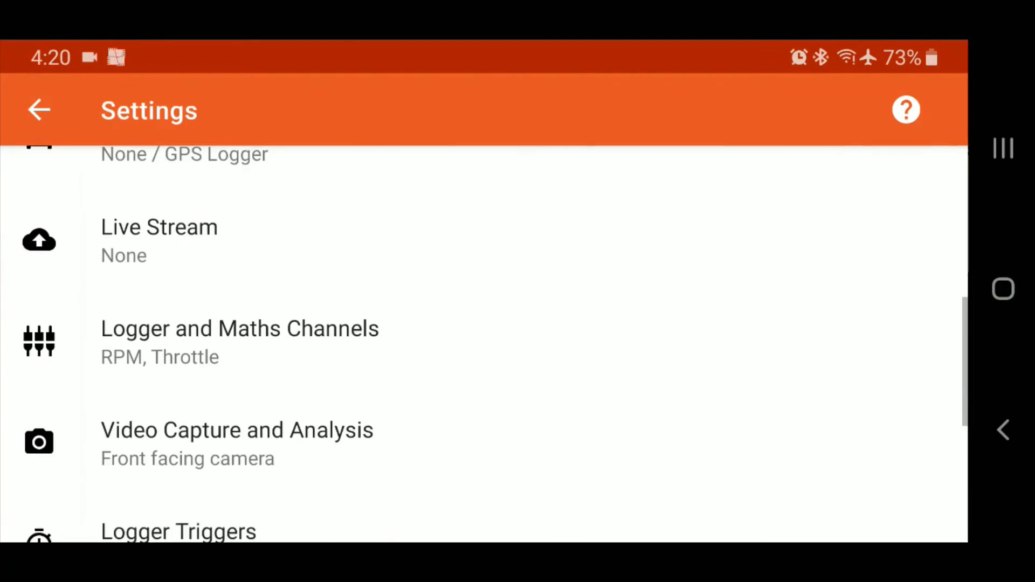
scroll("down", 3)
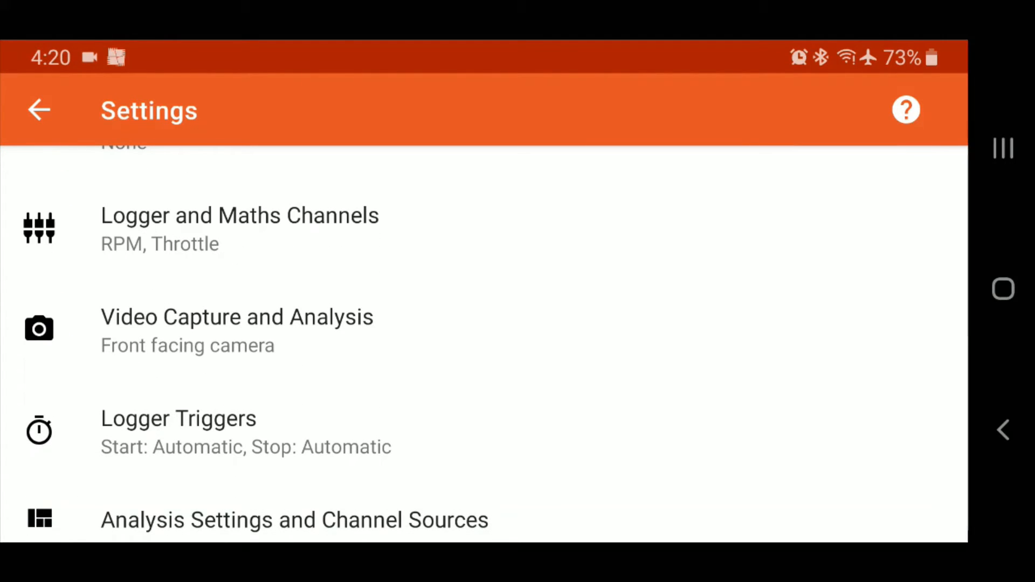
left_click(236, 330)
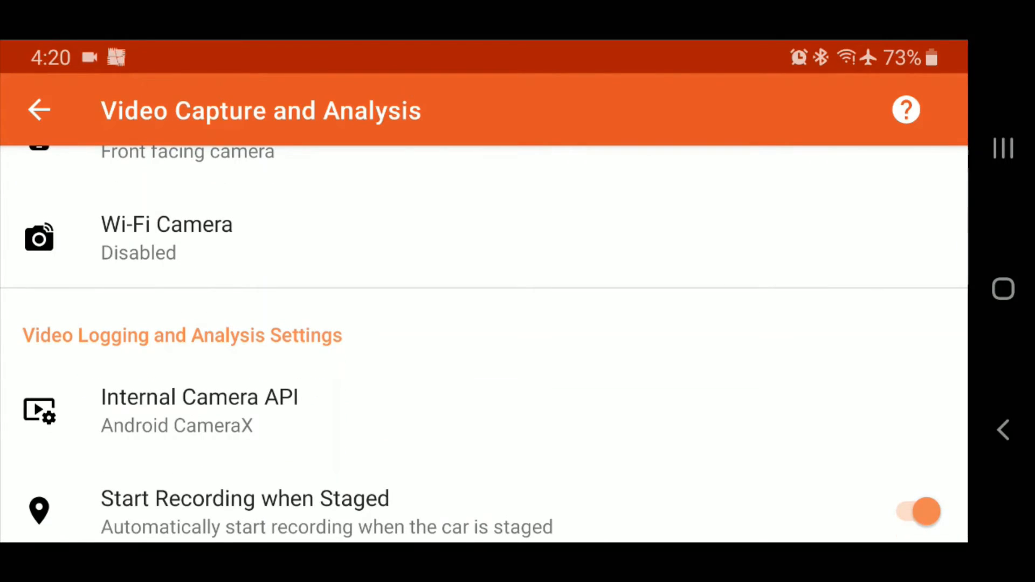
left_click(166, 237)
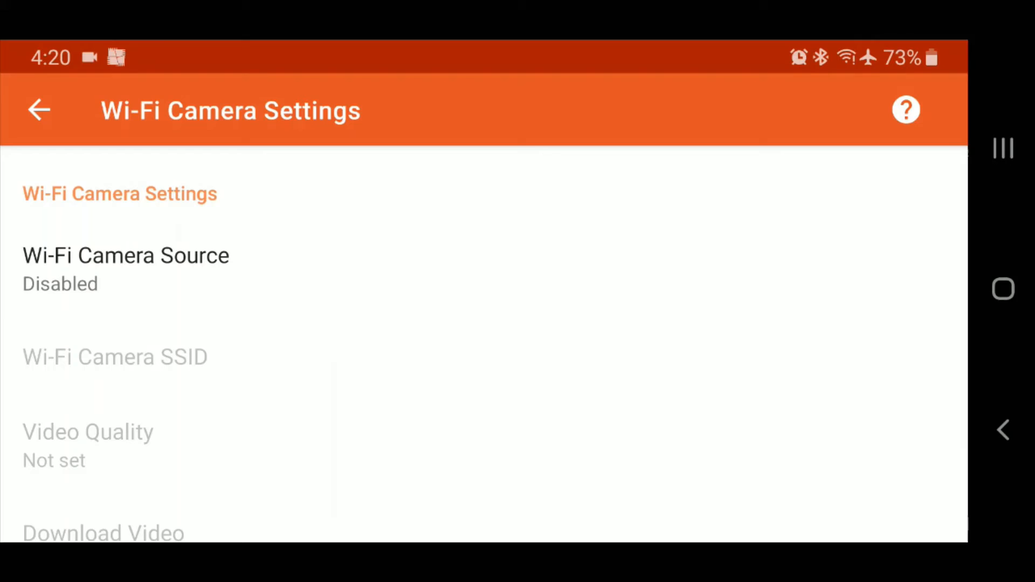
- Set the Wi-Fi camera source to GoPro Hero 6+ and its Bluetooth address to GoPro 2605
left_click(125, 268)
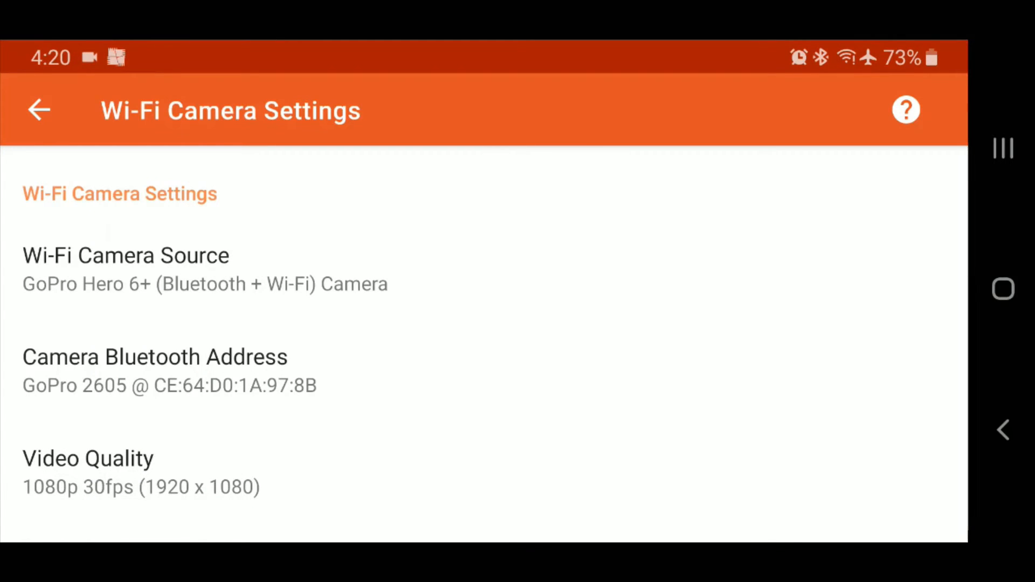
left_click(125, 256)
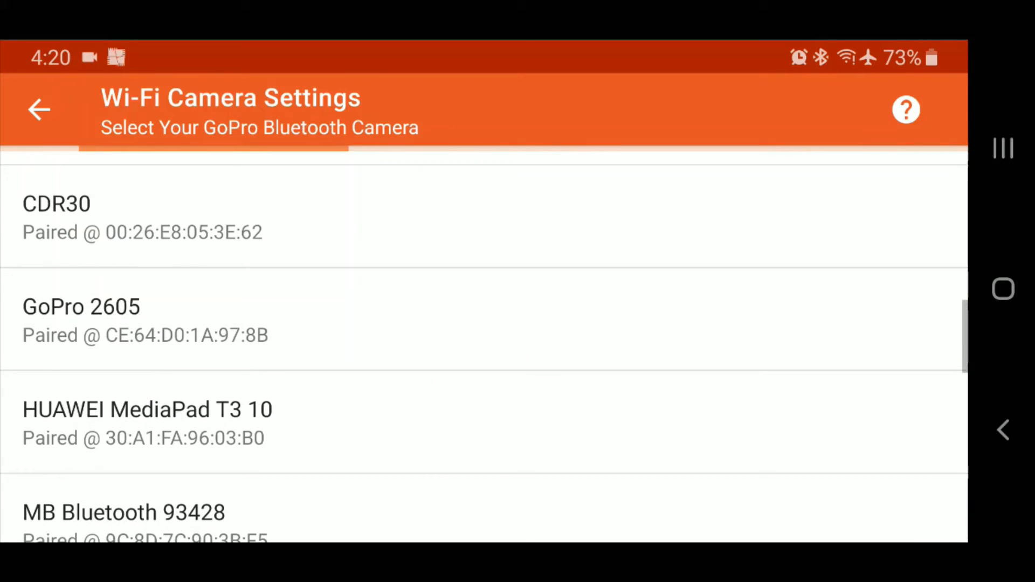
left_click(81, 305)
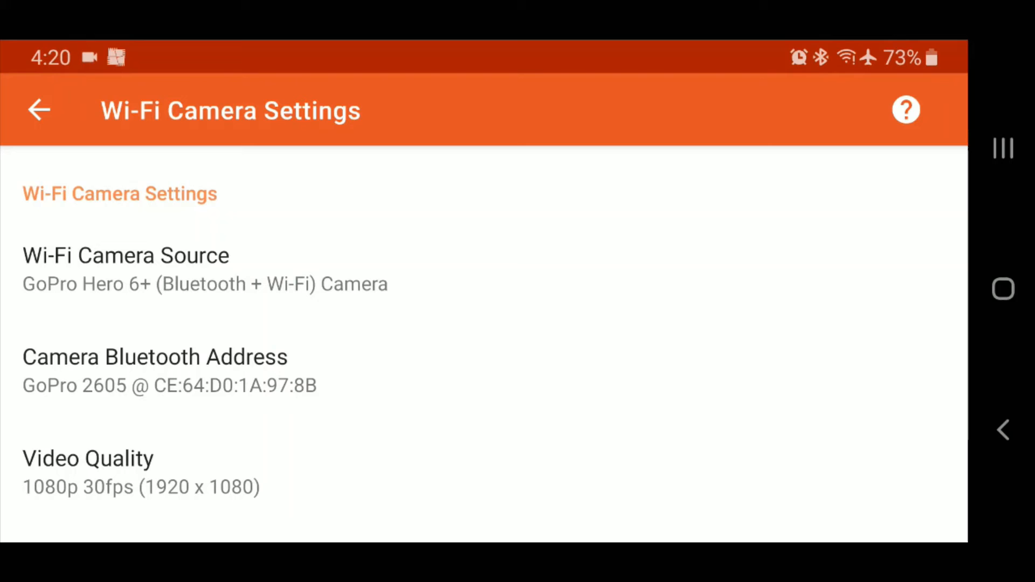
scroll("down", 3)
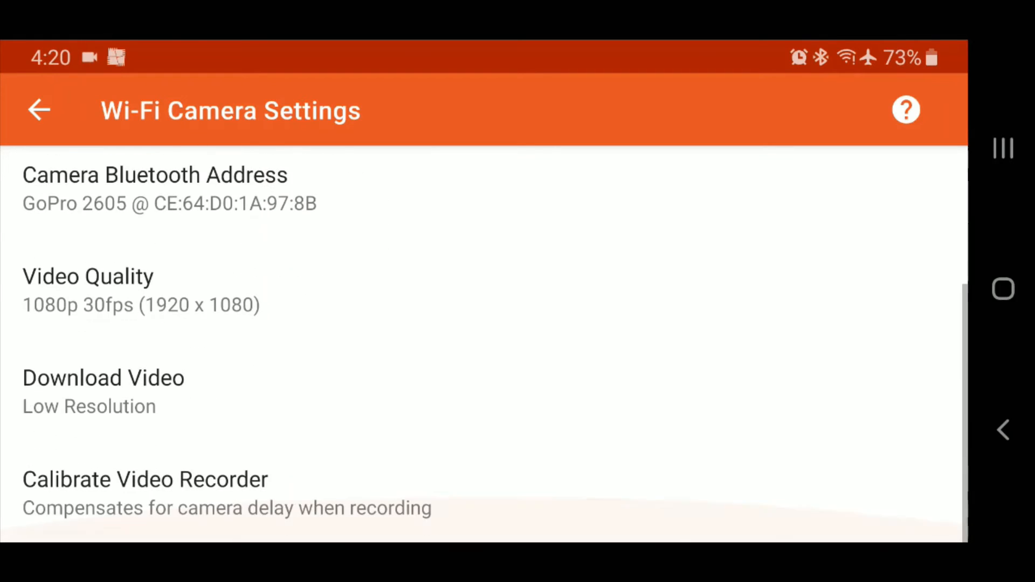
left_click(87, 276)
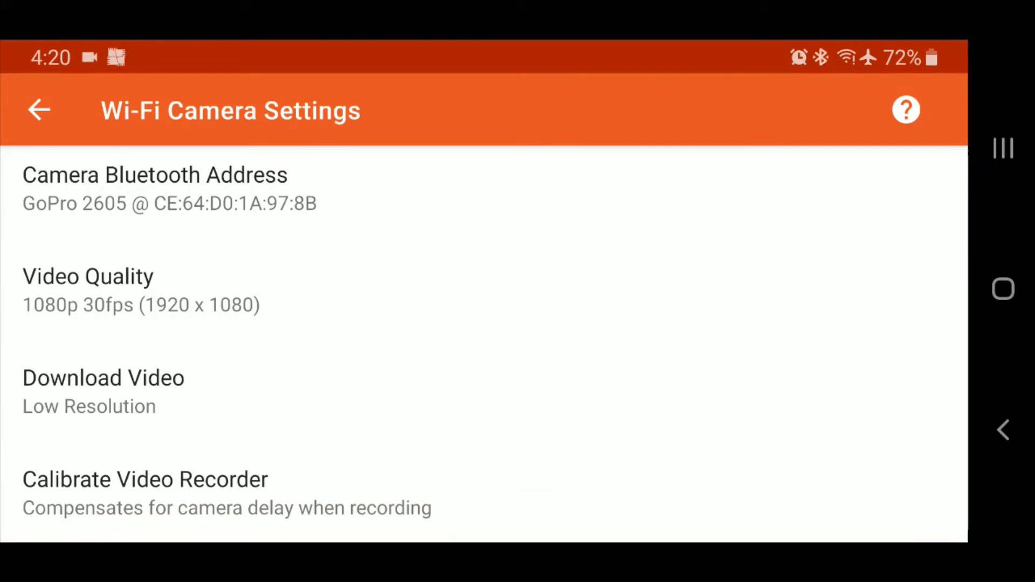
- Return from Wi-Fi Camera Settings to the main Settings list showing the GoPro Hero 6+ camera
left_click(104, 391)
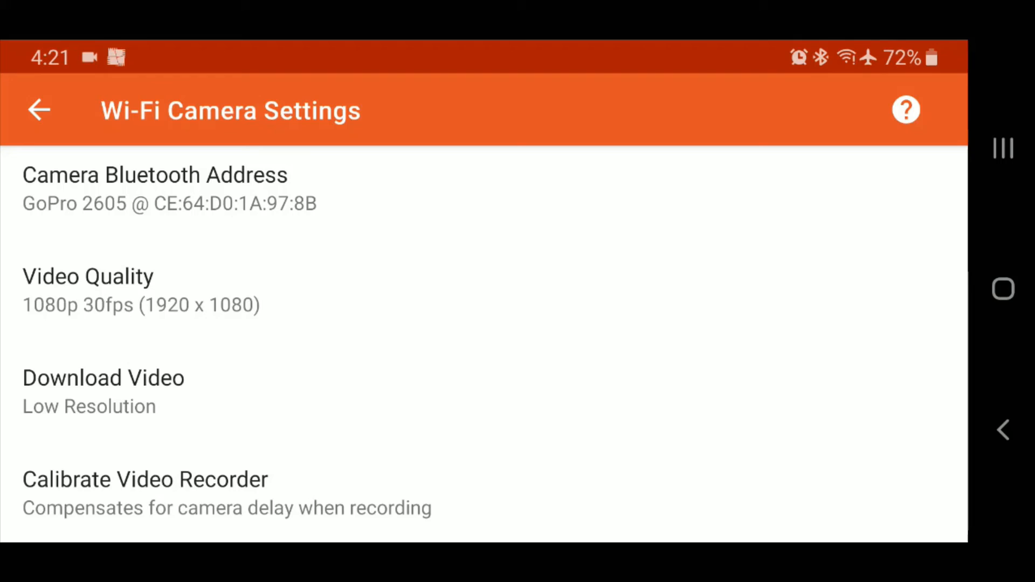
left_click(38, 110)
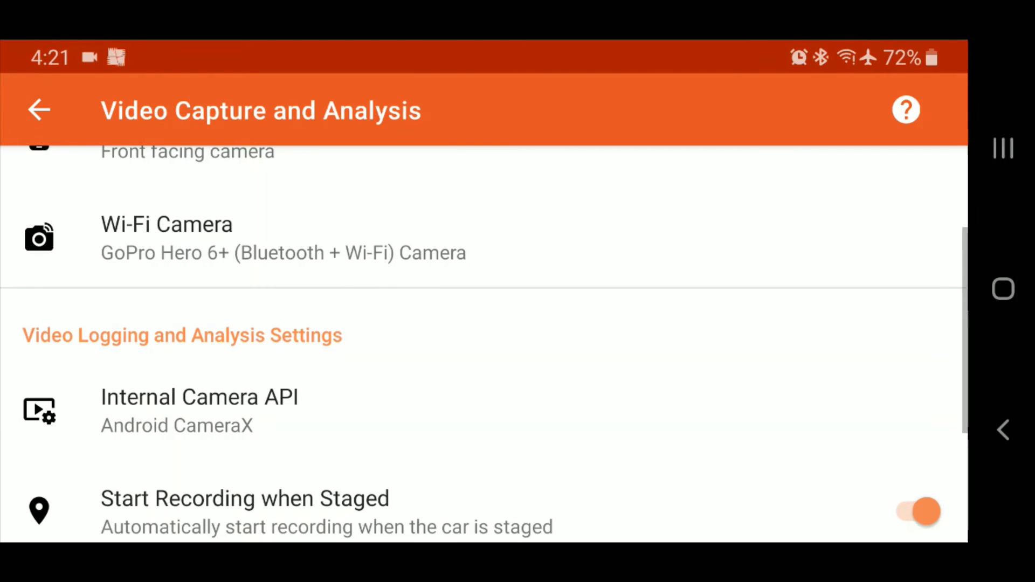
left_click(39, 110)
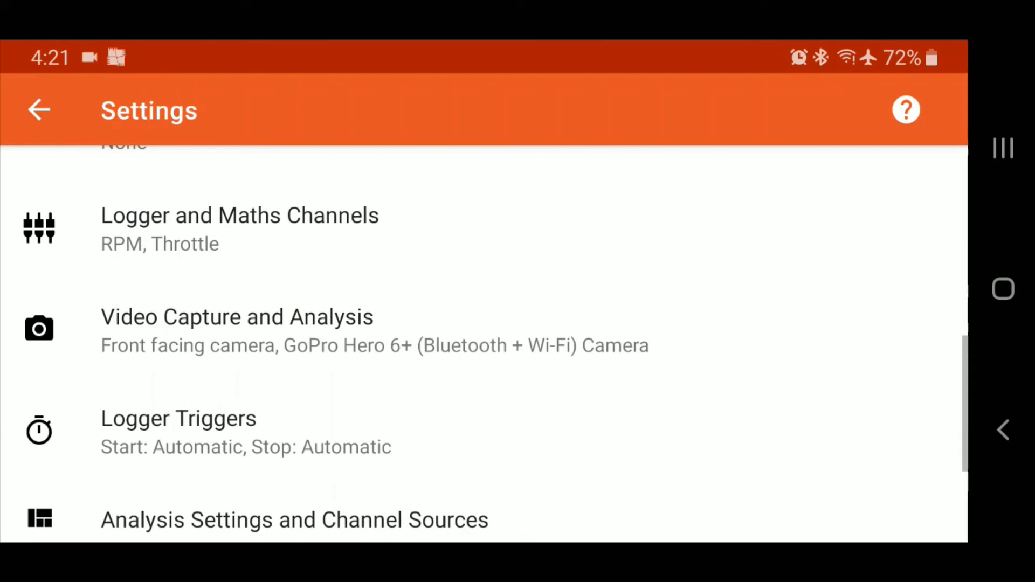
- Return to the Logger screen and toggle the logger on then off so GoPro BLE is listed
left_click(39, 110)
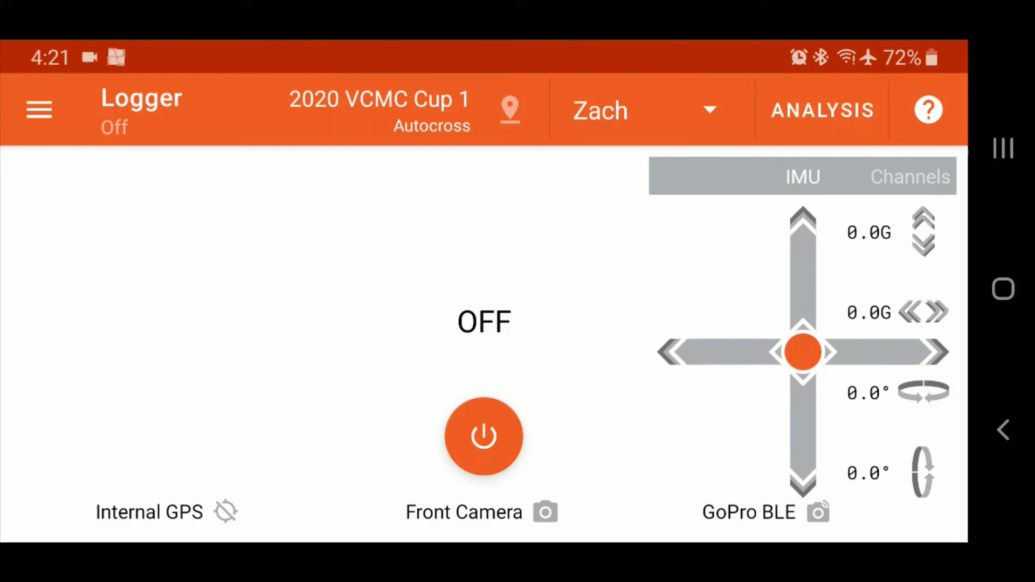
left_click(483, 437)
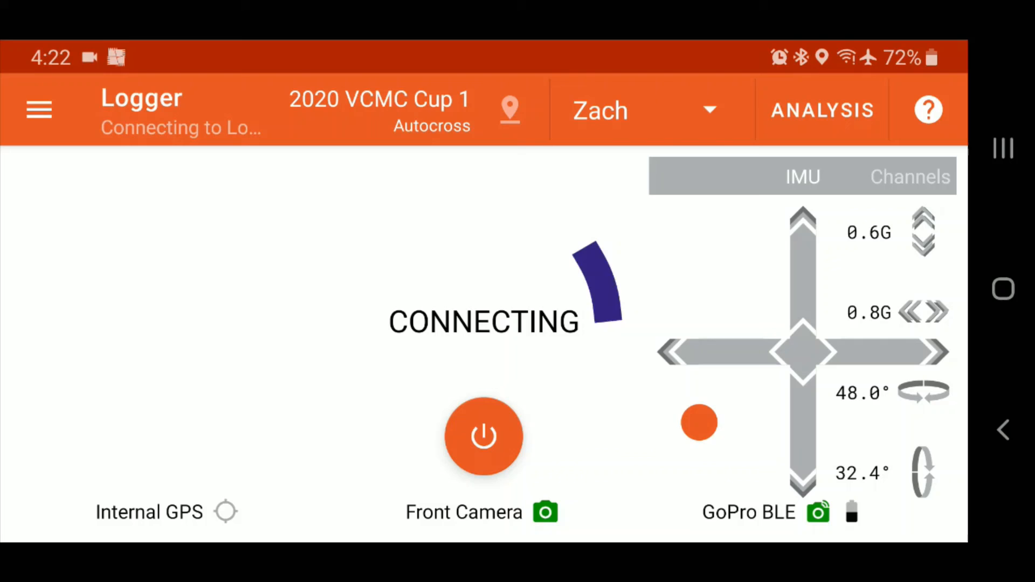
left_click(483, 437)
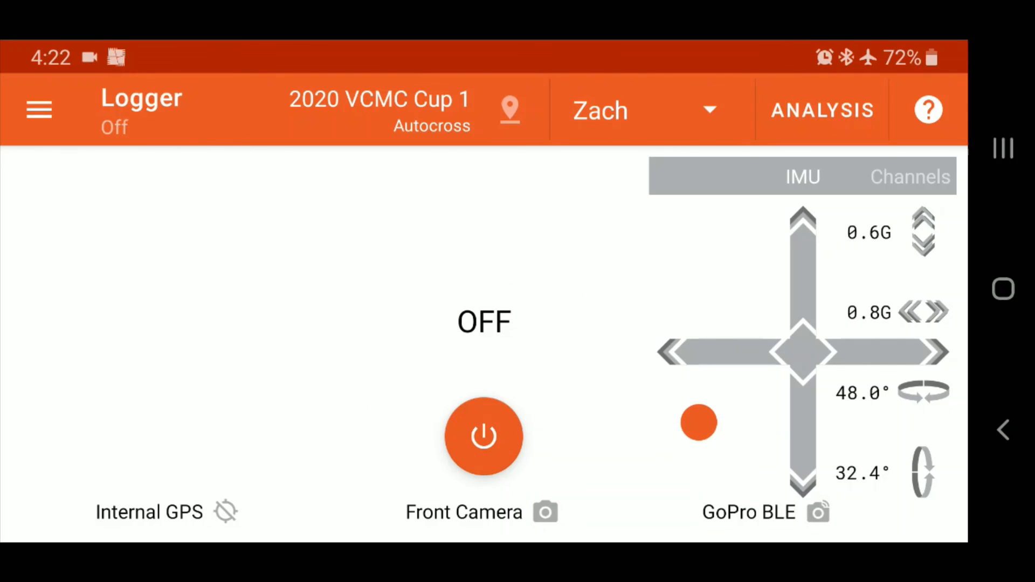